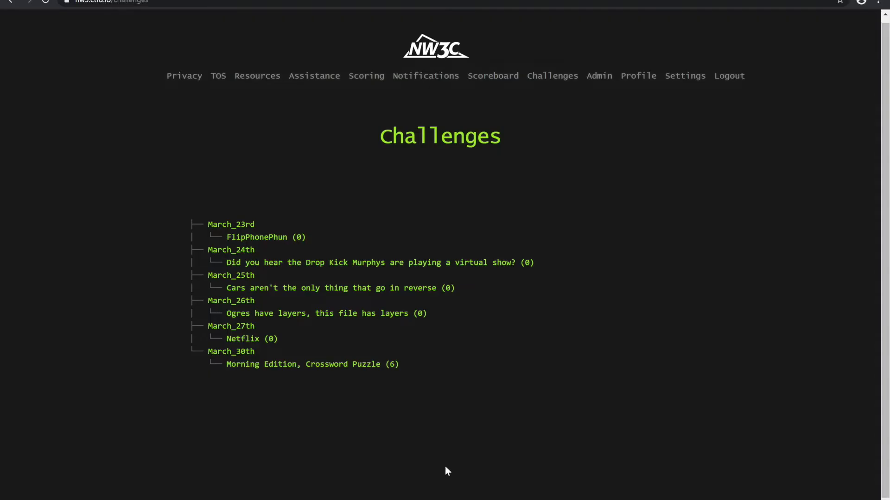
{"action": "mouse_move", "coordinate": [407, 180]}
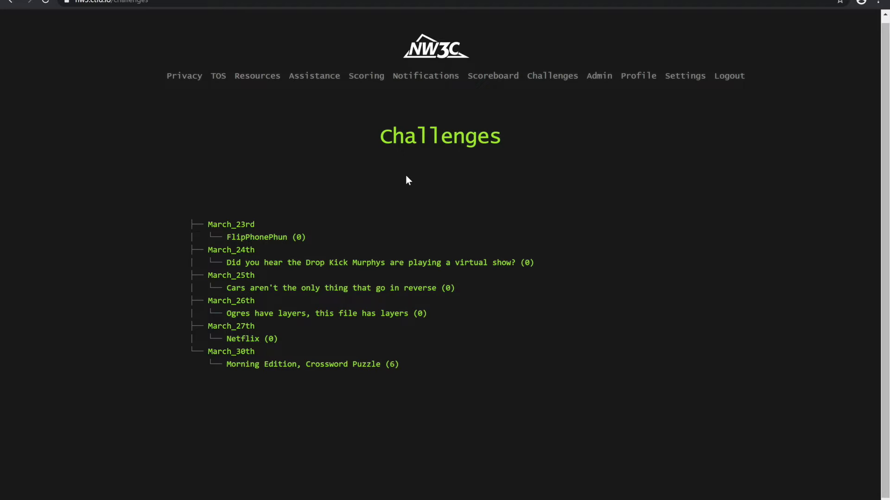
{"action": "mouse_move", "coordinate": [268, 247]}
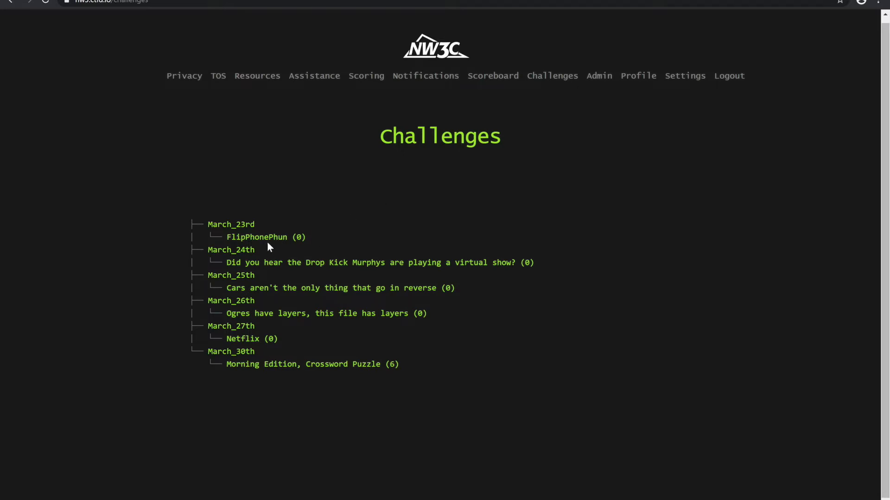
Open the FlipPhonePhun challenge and download its flipphonephun.txt.tar attachment
{"action": "left_click", "coordinate": [256, 237]}
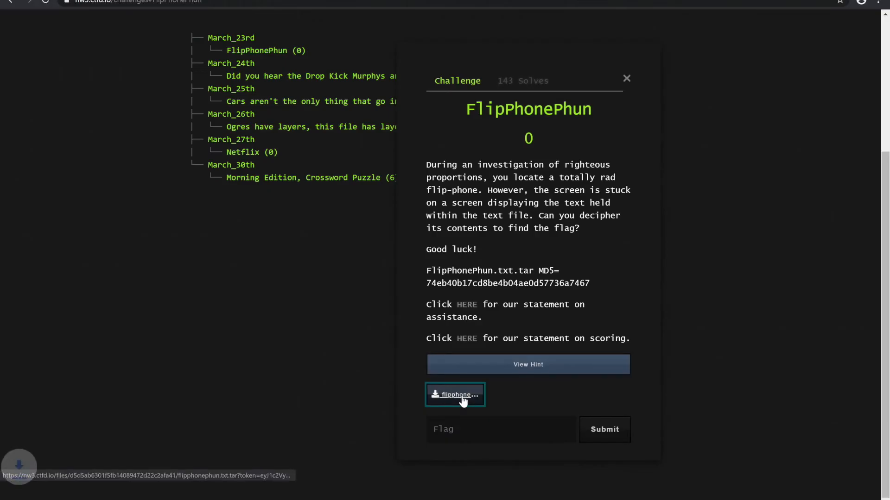
{"action": "left_click", "coordinate": [455, 394]}
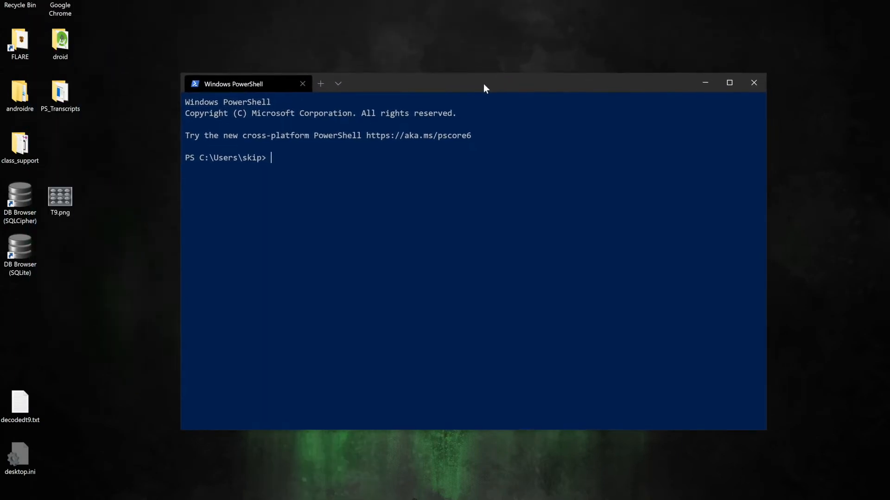
From Downloads under bash, run openssl md5 on flipphonephun.txt.tar to get 74eb40b17cd8be4b04ae0d57736a7467
{"action": "type", "text": "cd"}
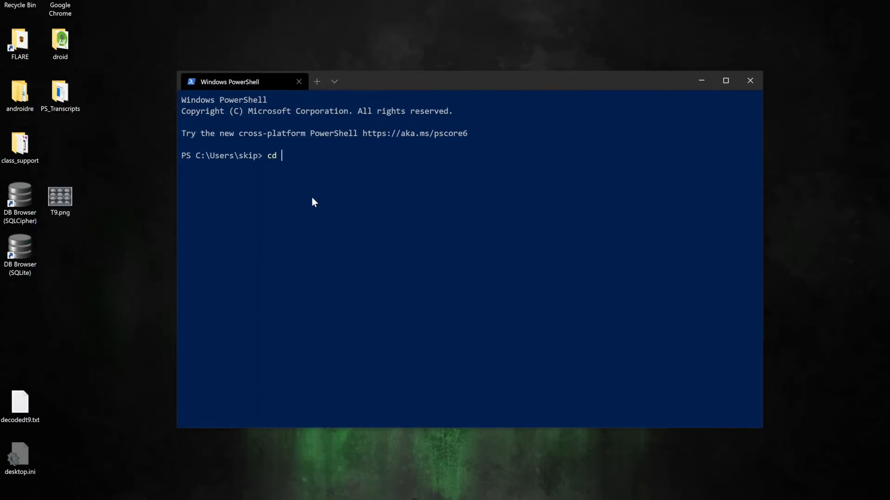
{"action": "key", "text": "Return"}
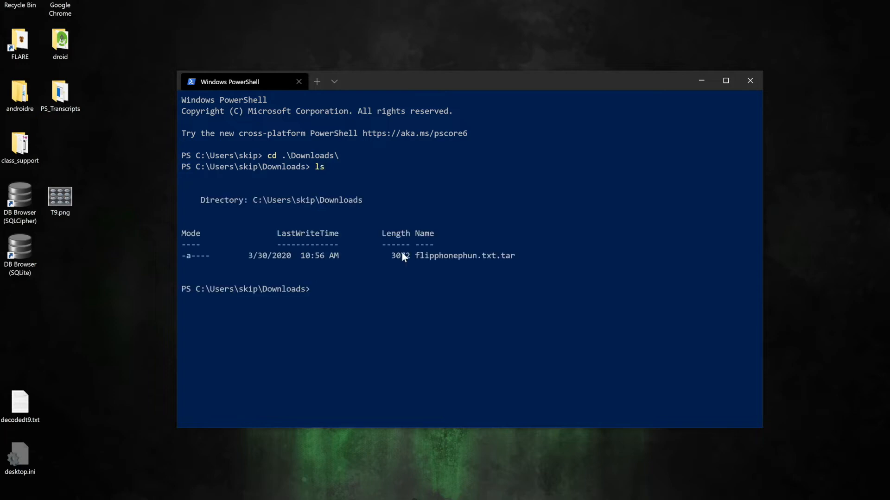
{"action": "mouse_move", "coordinate": [471, 266]}
{"action": "type", "text": "op"}
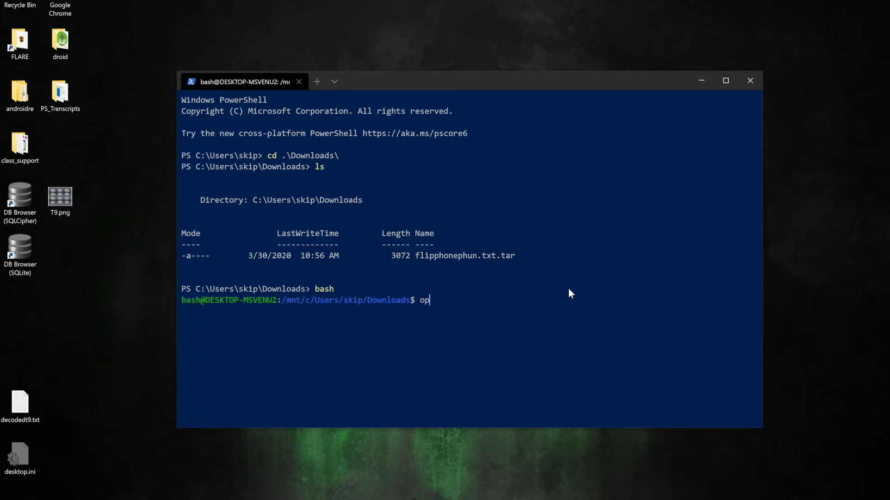
{"action": "type", "text": "enssl md5 flipphonephun.txt.tar"}
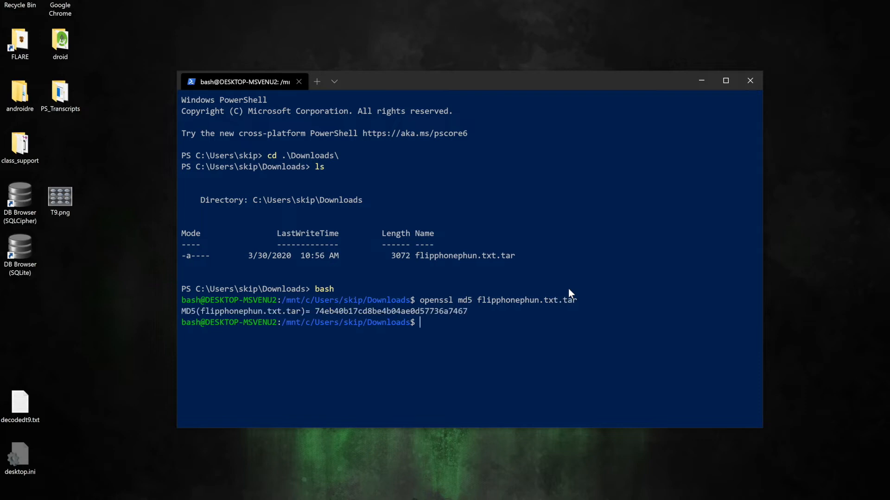
{"action": "mouse_move", "coordinate": [331, 318]}
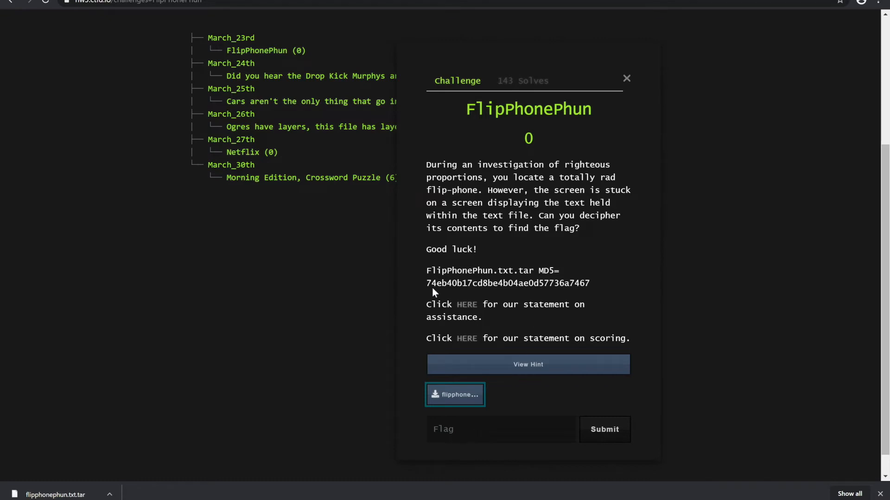
{"action": "mouse_move", "coordinate": [772, 10]}
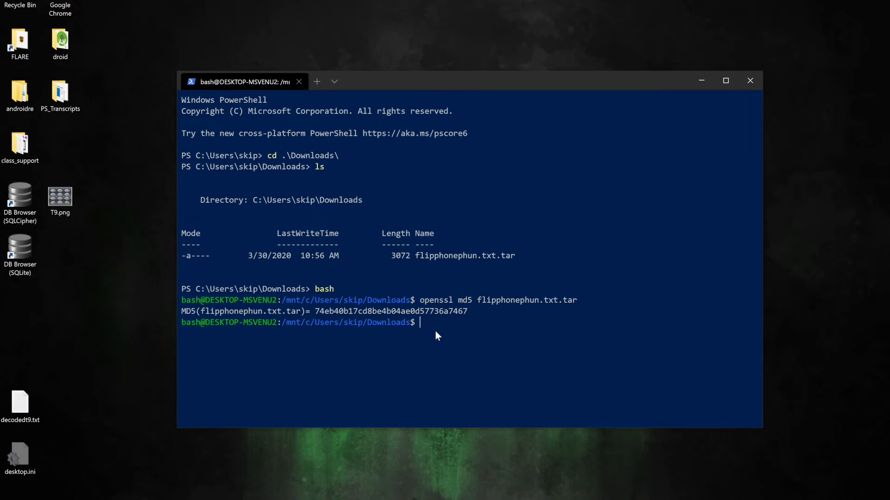
Confirm flipphonephun.txt.tar is a POSIX tar archive with the file command
{"action": "type", "text": "file fl"}
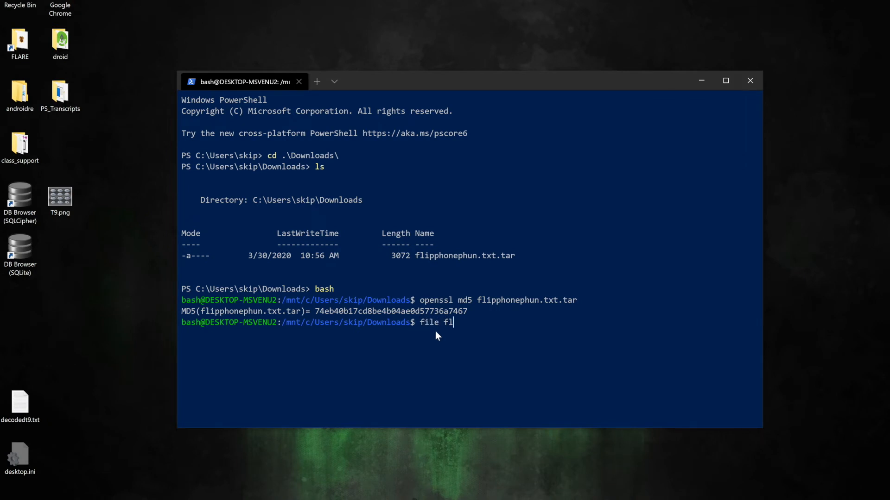
{"action": "type", "text": "ipphonephun.txt.tar"}
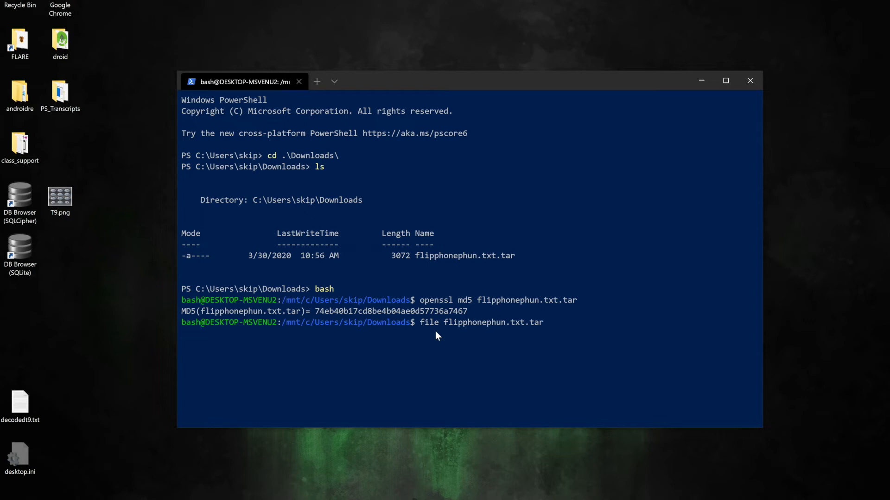
{"action": "key", "text": "Return"}
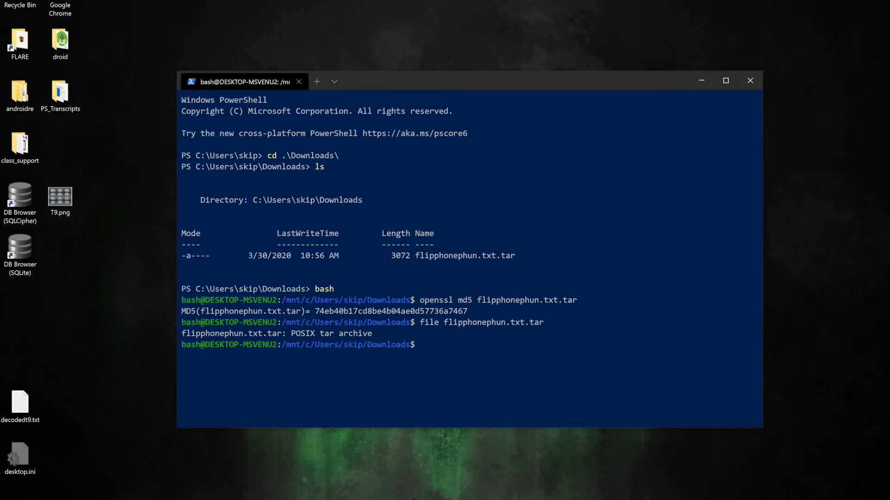
{"action": "mouse_move", "coordinate": [442, 395]}
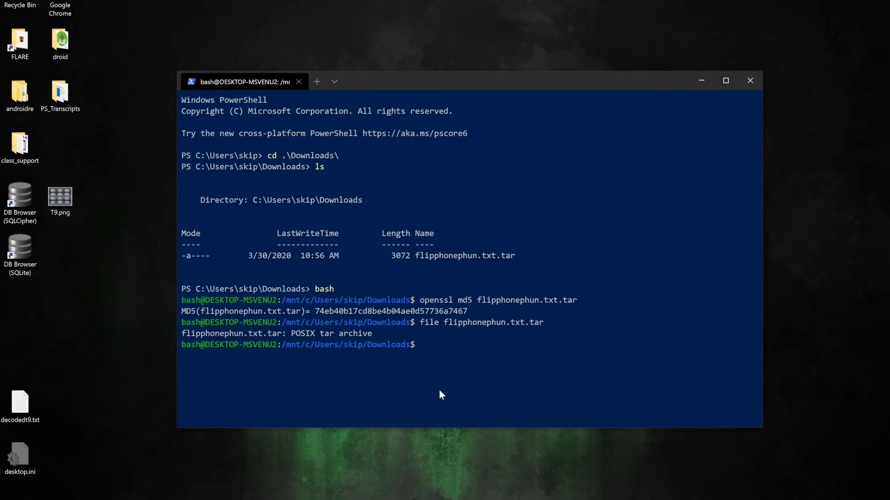
Extract the archive with tar -xf and cat flipphonephun.txt to show the digit groups
{"action": "type", "text": "tar -"}
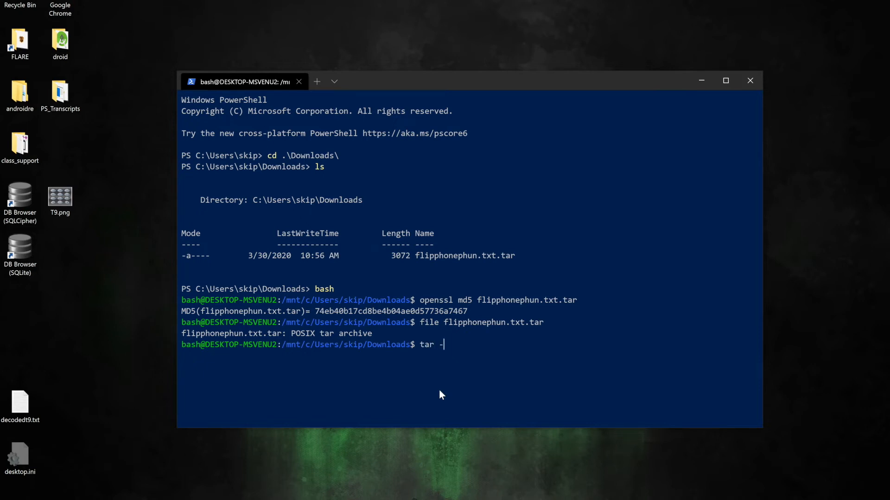
{"action": "type", "text": "xf flipphonephun.txt.tar"}
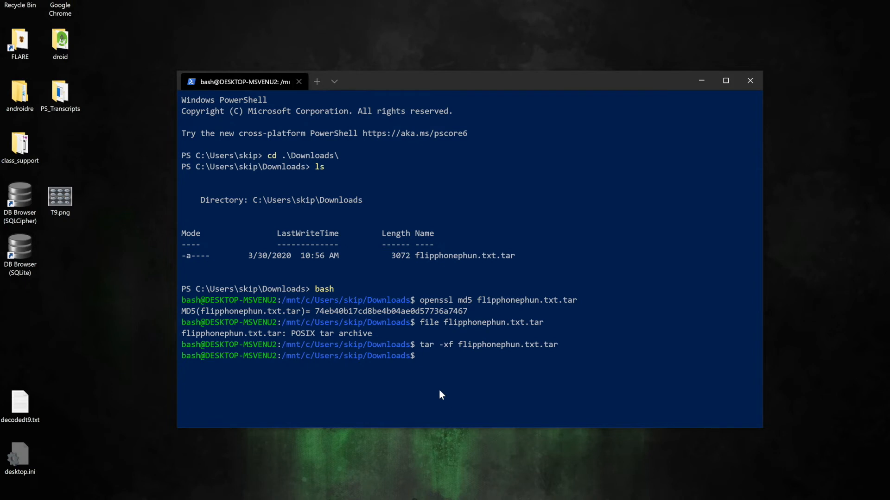
{"action": "key", "text": "Return"}
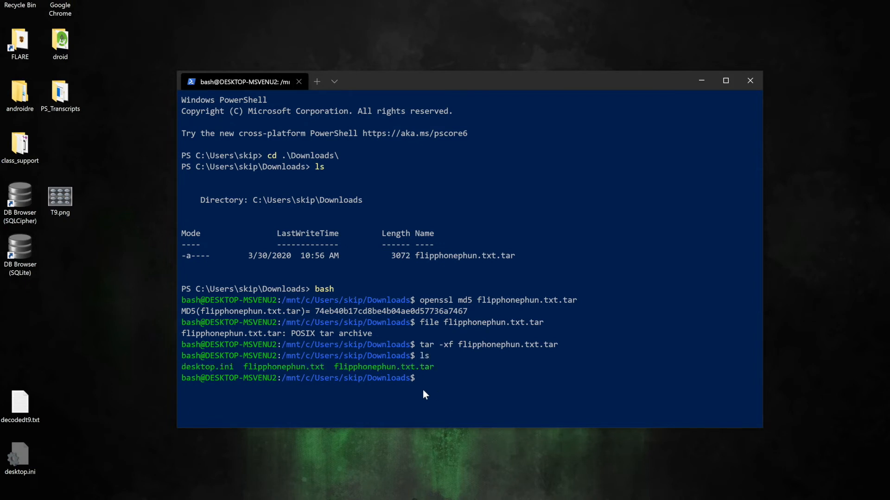
{"action": "mouse_move", "coordinate": [372, 371]}
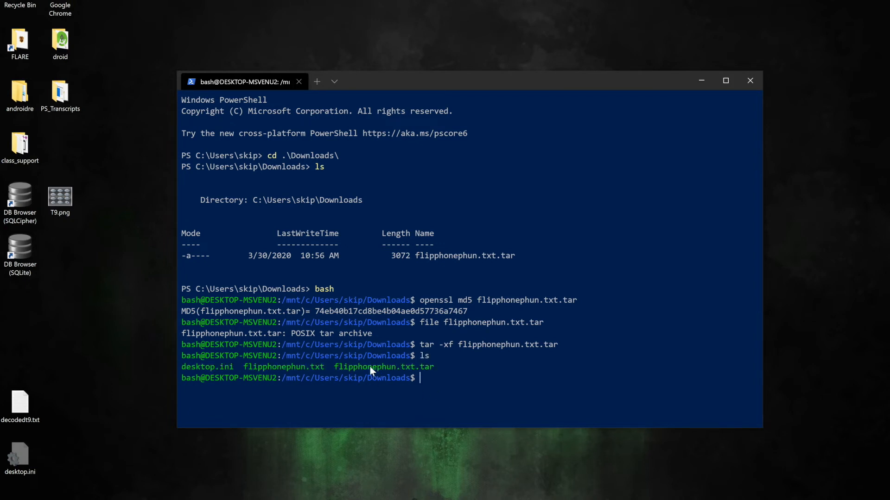
{"action": "double_click", "coordinate": [283, 367]}
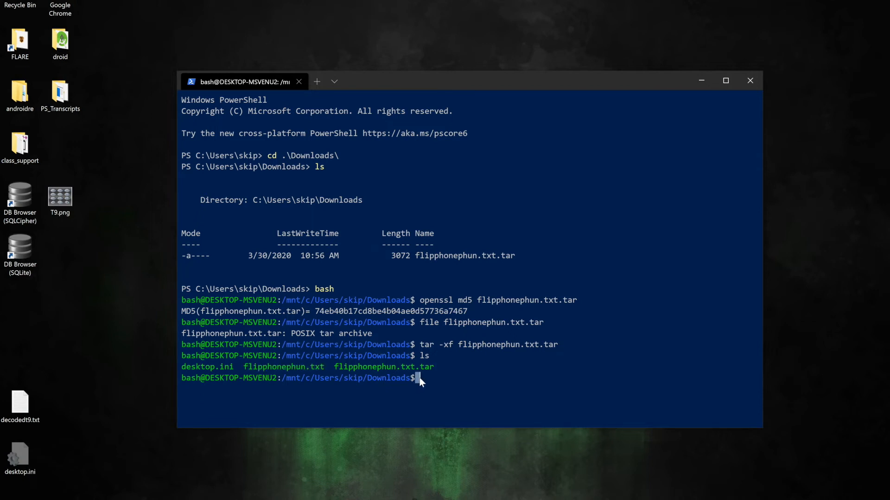
{"action": "type", "text": "c"}
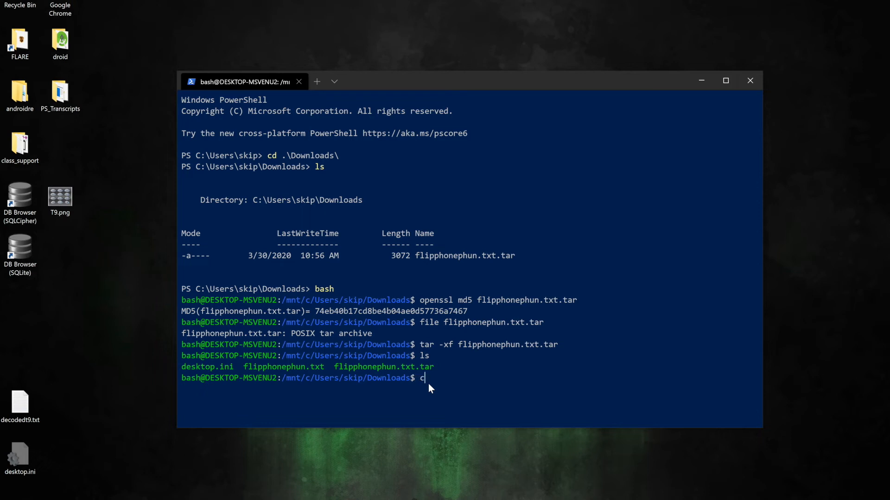
{"action": "key", "text": "Return"}
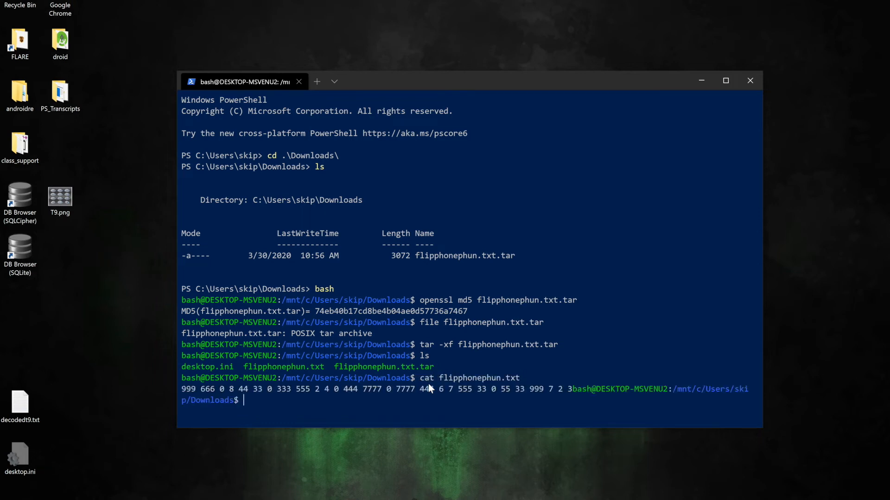
{"action": "mouse_move", "coordinate": [426, 390]}
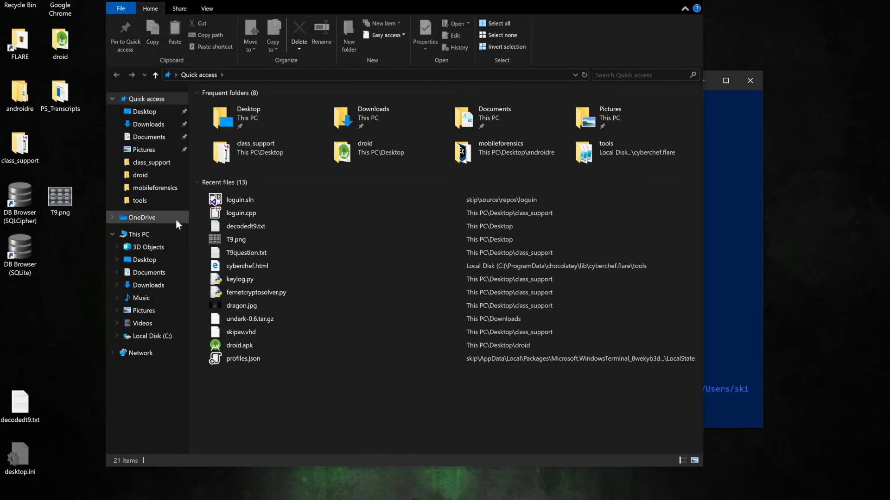
Open flipphonephun.txt from Downloads with Edit with Notepad++
{"action": "left_click", "coordinate": [150, 124]}
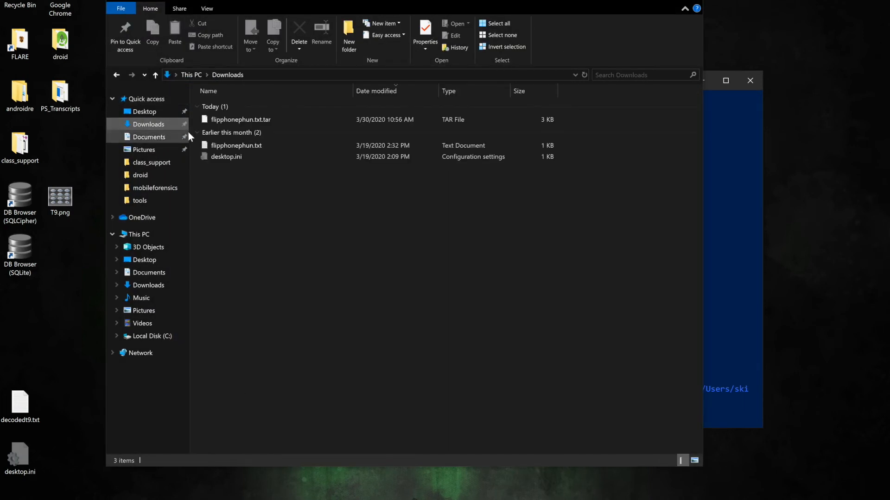
{"action": "right_click", "coordinate": [234, 146]}
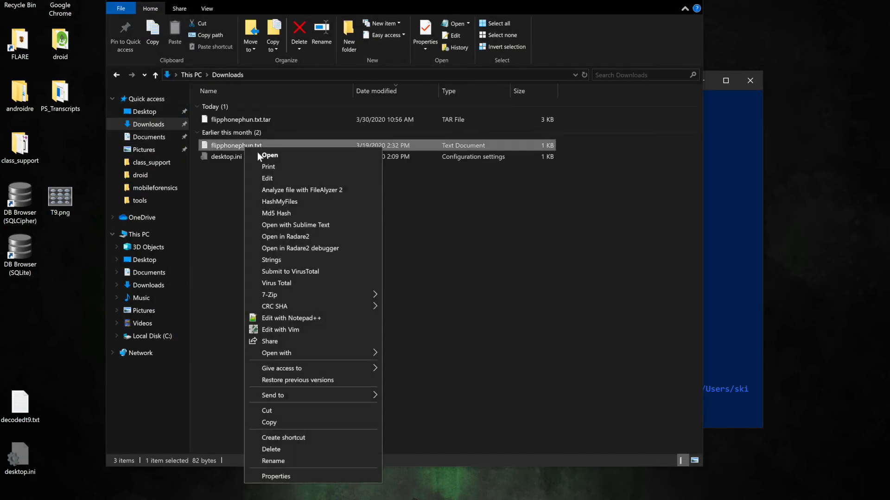
{"action": "left_click", "coordinate": [291, 318]}
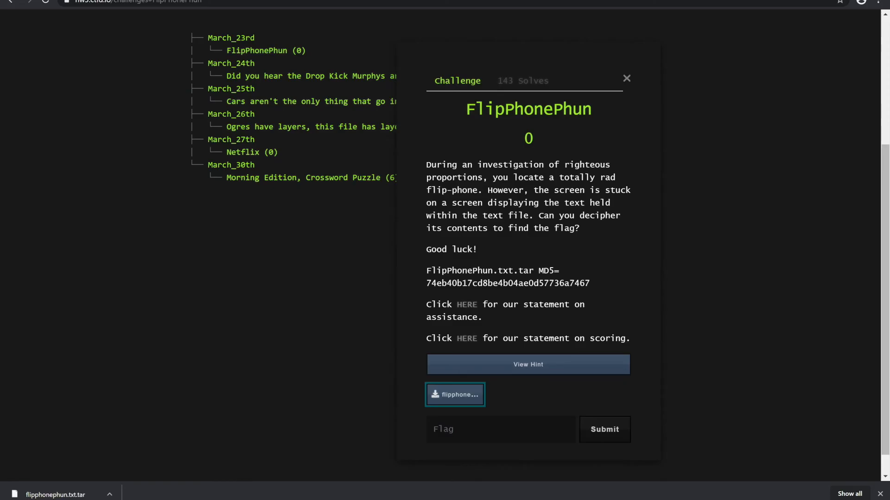
{"action": "mouse_move", "coordinate": [428, 193]}
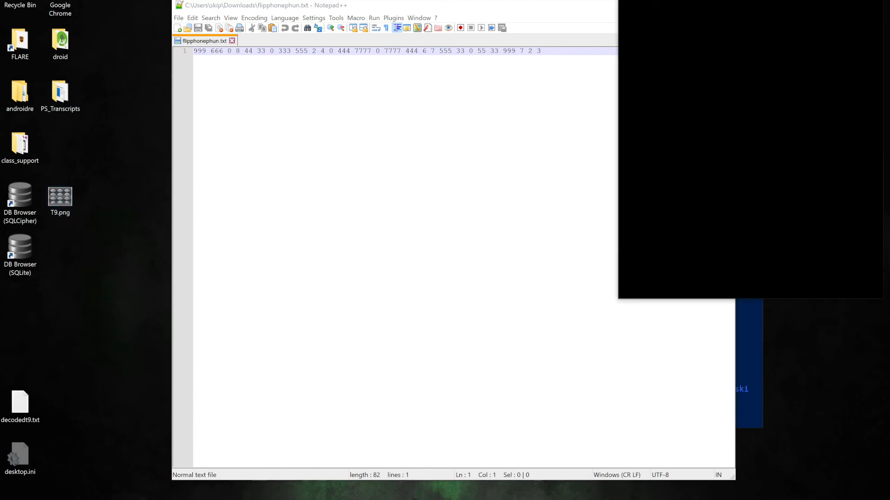
Resize the Notepad++ window and write the decoded letters Y, O and T on separate lines
{"action": "double_click", "coordinate": [59, 197]}
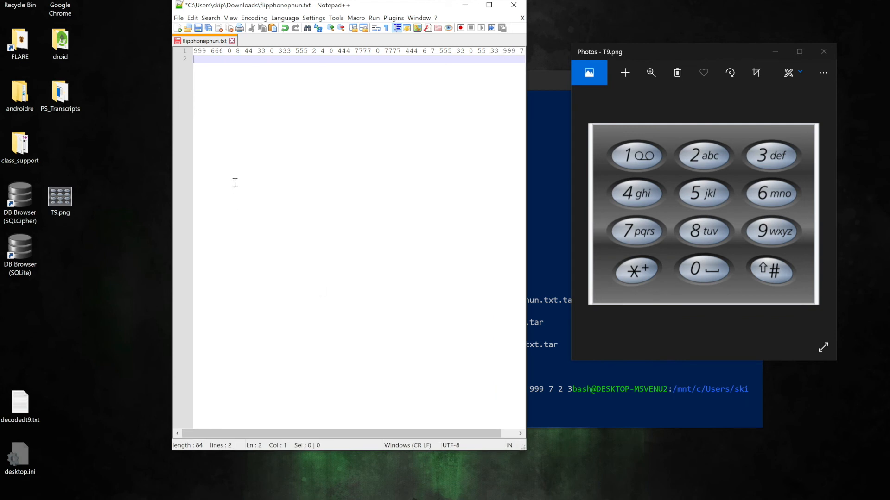
{"action": "type", "text": "Y"}
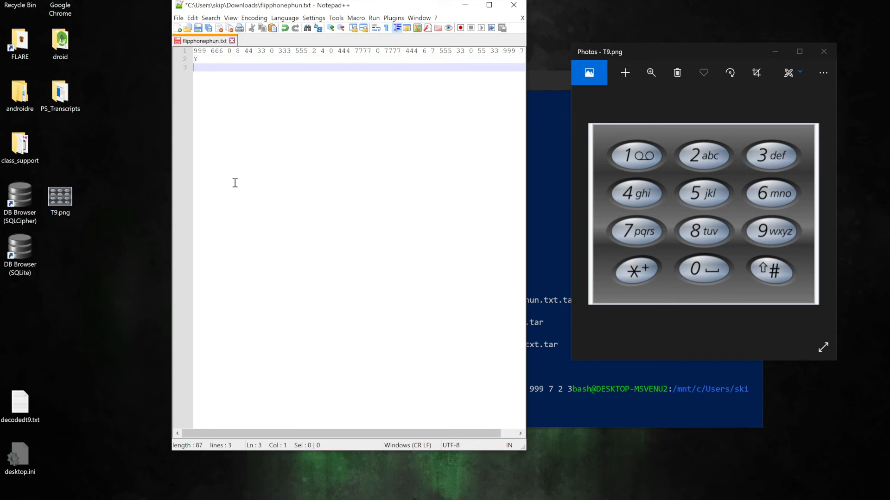
{"action": "type", "text": "O"}
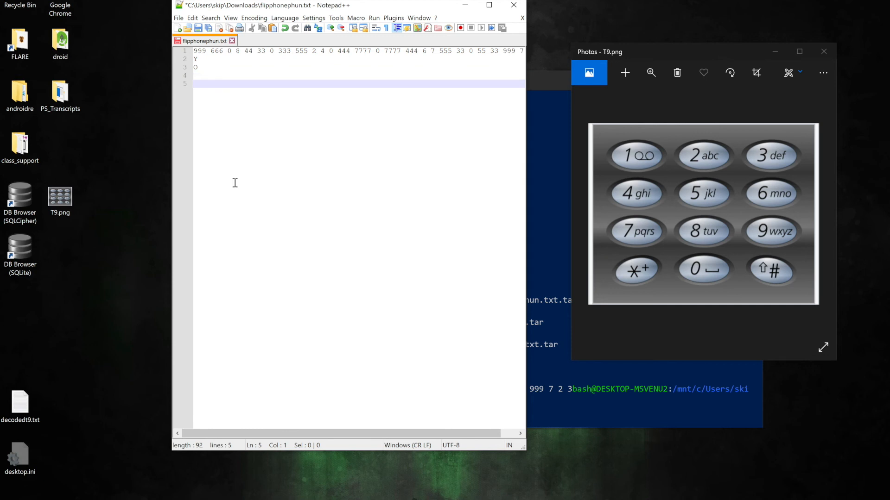
{"action": "type", "text": "T"}
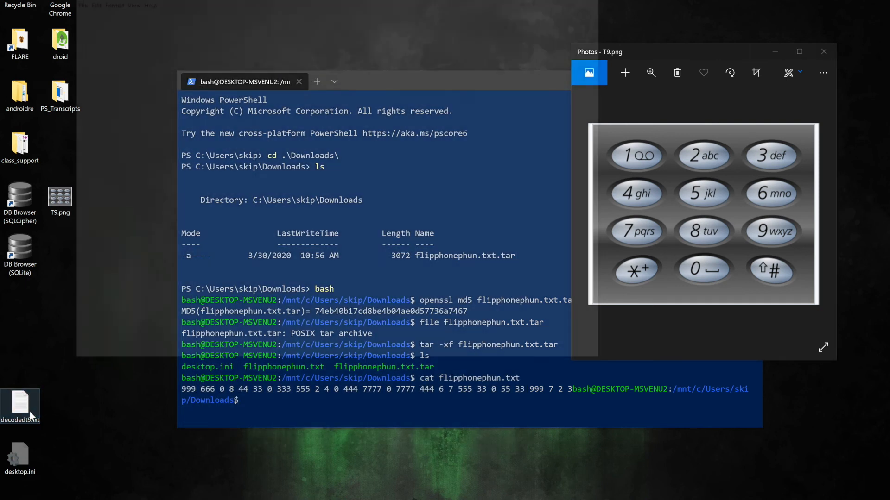
Open decodedt9.txt from the desktop, showing the message YO THE FLAG IS SIMPLE KEYPAD
{"action": "double_click", "coordinate": [20, 403]}
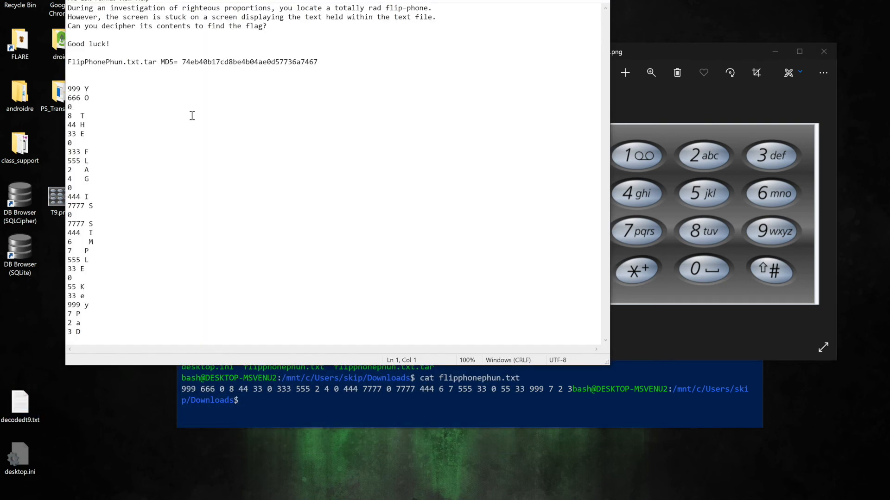
{"action": "mouse_move", "coordinate": [88, 184]}
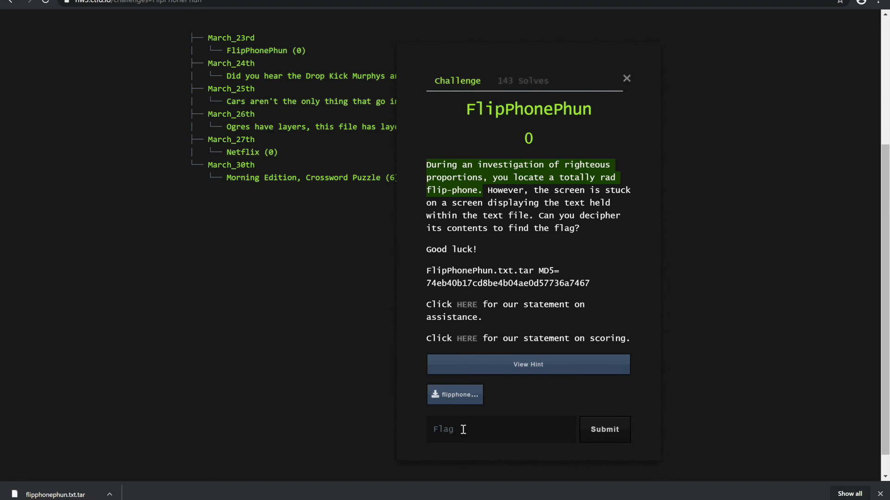
Enter 'simple keypad' in the FlipPhonePhun flag field and submit it
{"action": "type", "text": "simple"}
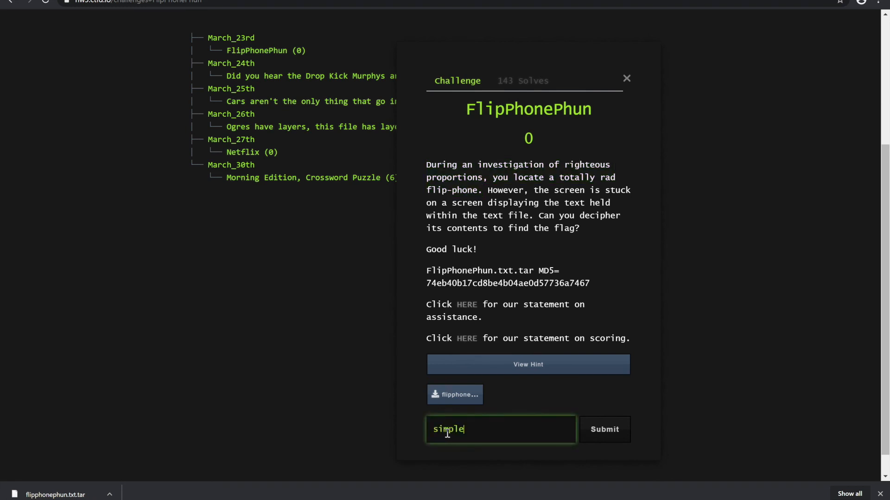
{"action": "type", "text": "keypad"}
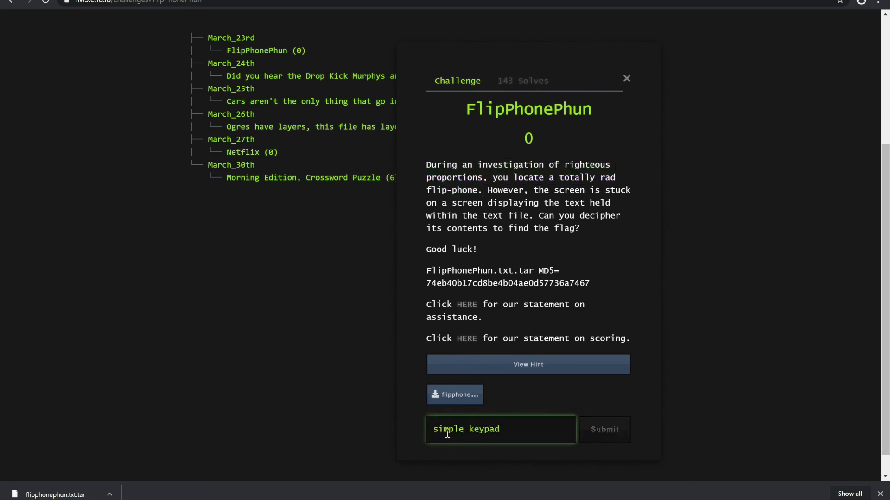
{"action": "left_click", "coordinate": [604, 429]}
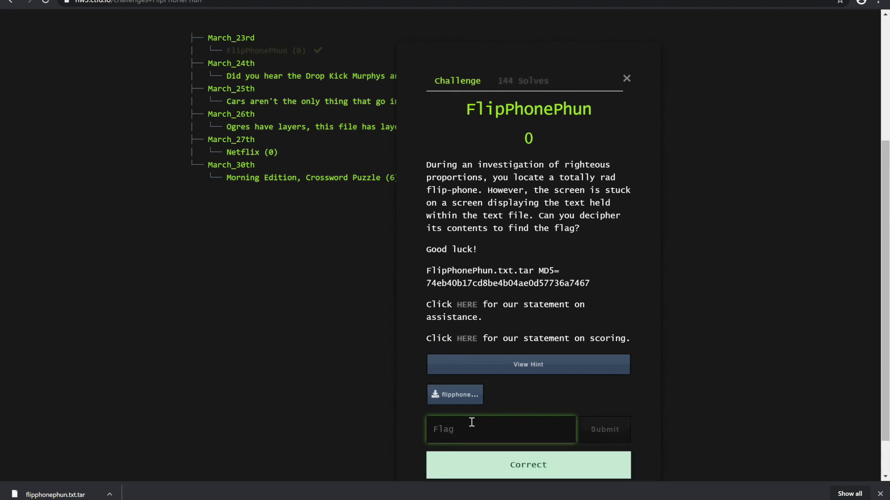